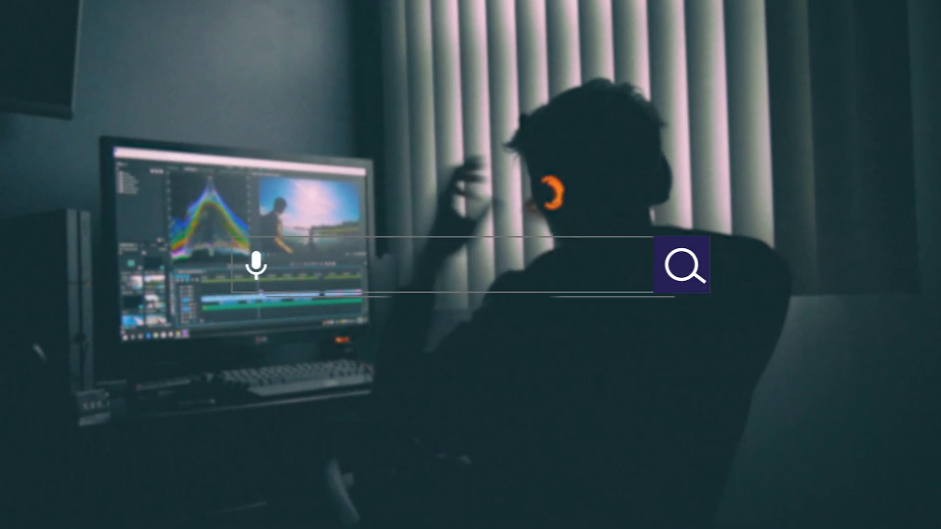
# Step: Drag the mouth mask points along the upper teeth, invert the mask, and track it forward
pyautogui.write('I want to learn Adobe Premiere Pro')
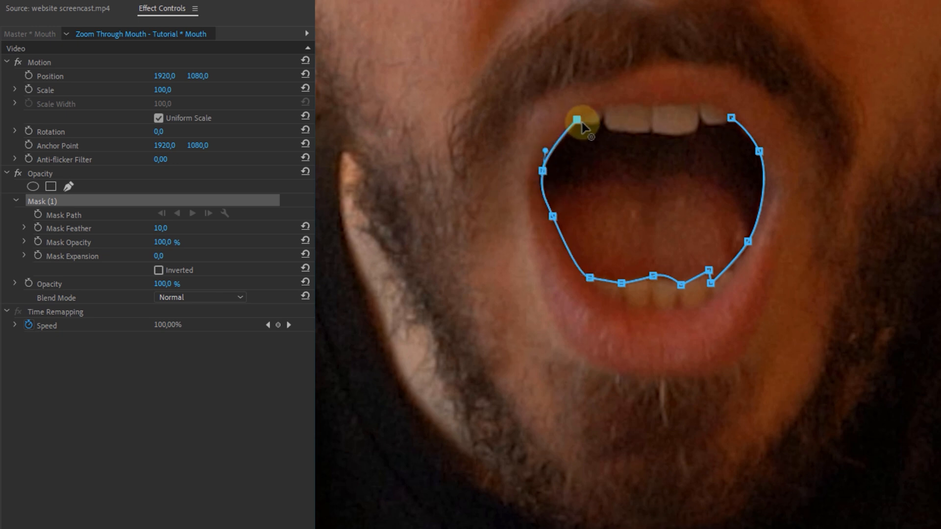
pyautogui.moveTo(576, 119); pyautogui.dragTo(714, 120)
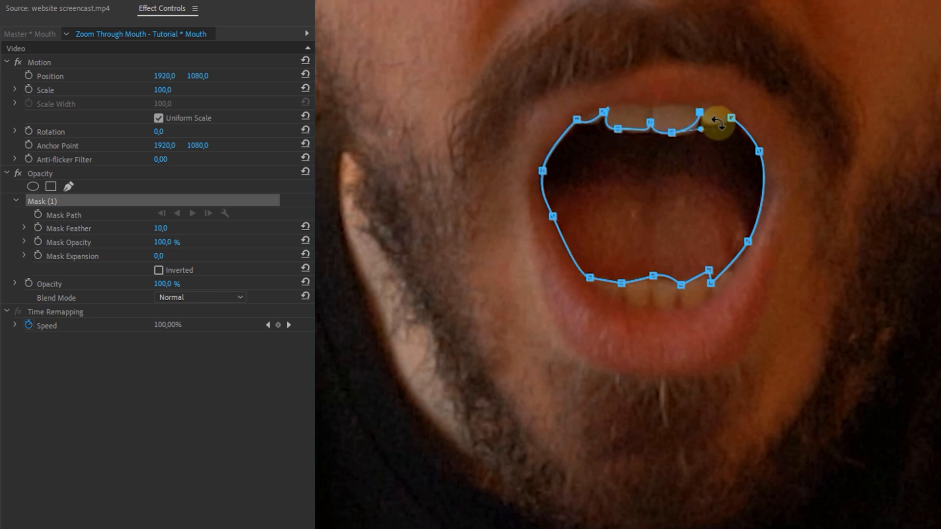
pyautogui.moveTo(714, 123); pyautogui.dragTo(774, 141)
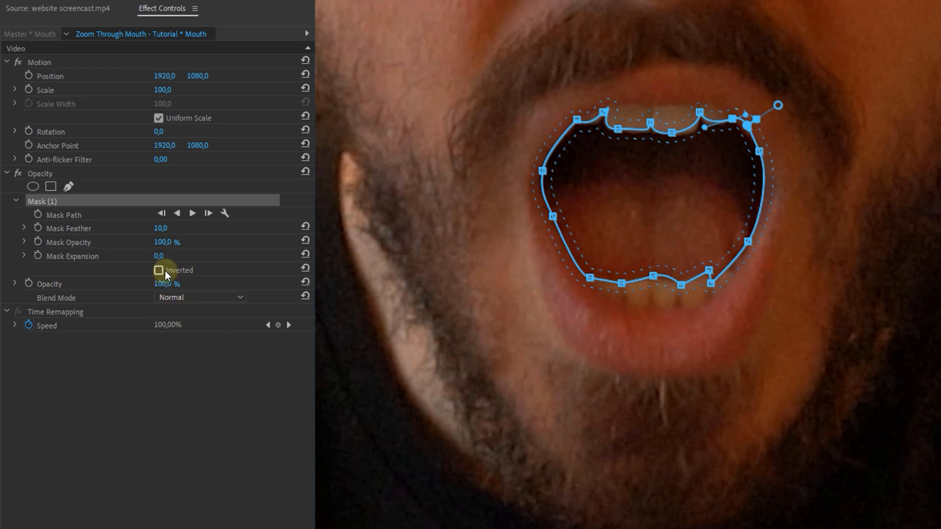
pyautogui.click(158, 270)
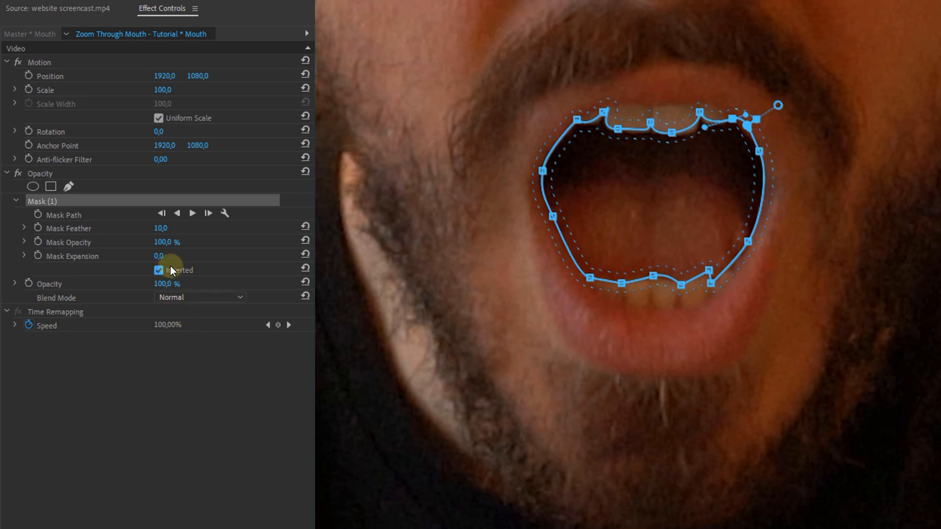
pyautogui.moveTo(192, 215)
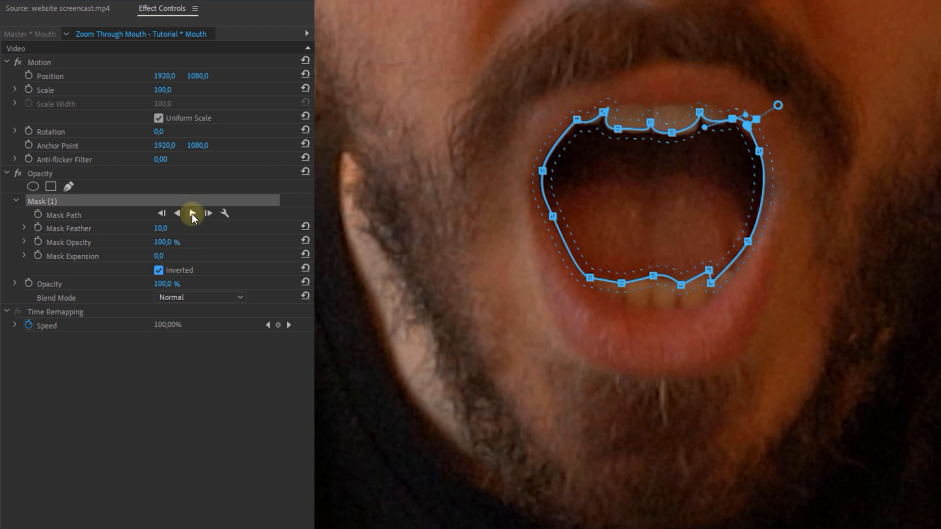
pyautogui.click(193, 214)
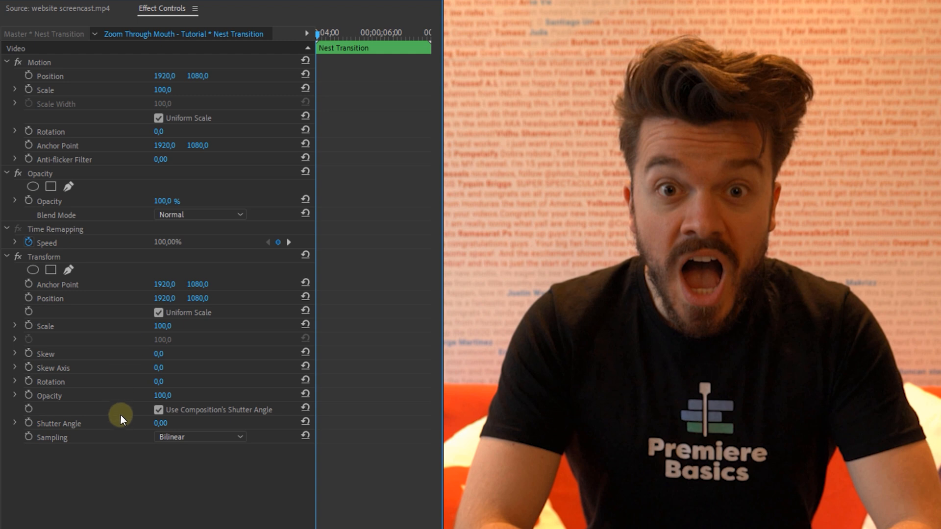
# Step: Turn off Use Composition's Shutter Angle in the nested clip's Transform effect for a 360 shutter angle
pyautogui.click(160, 423)
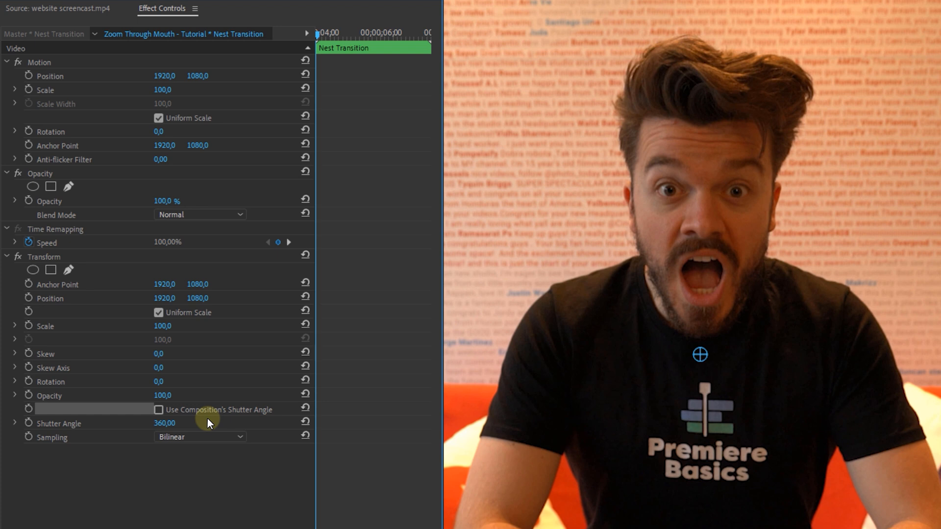
pyautogui.moveTo(73, 349)
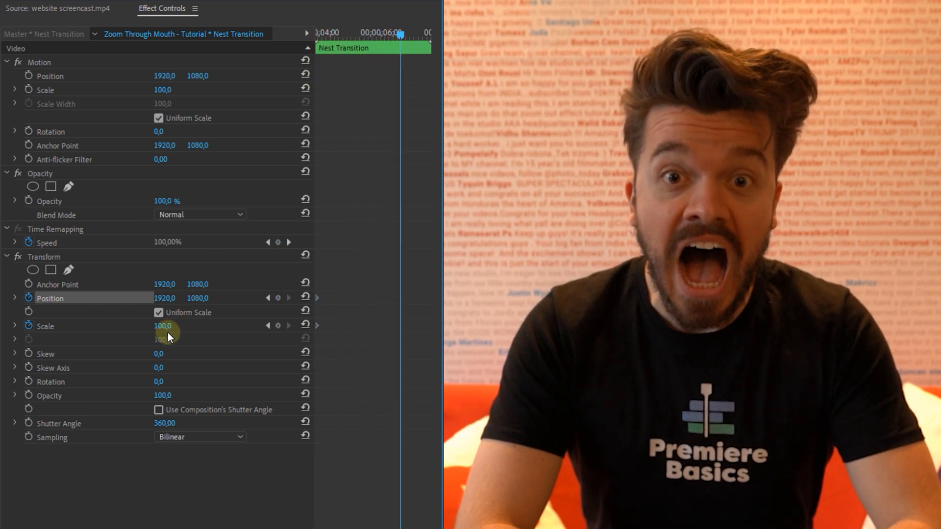
# Step: Enter Transform Scale 300, then drag the clip's Motion Scale far higher to zoom into the mouth
pyautogui.write('300')
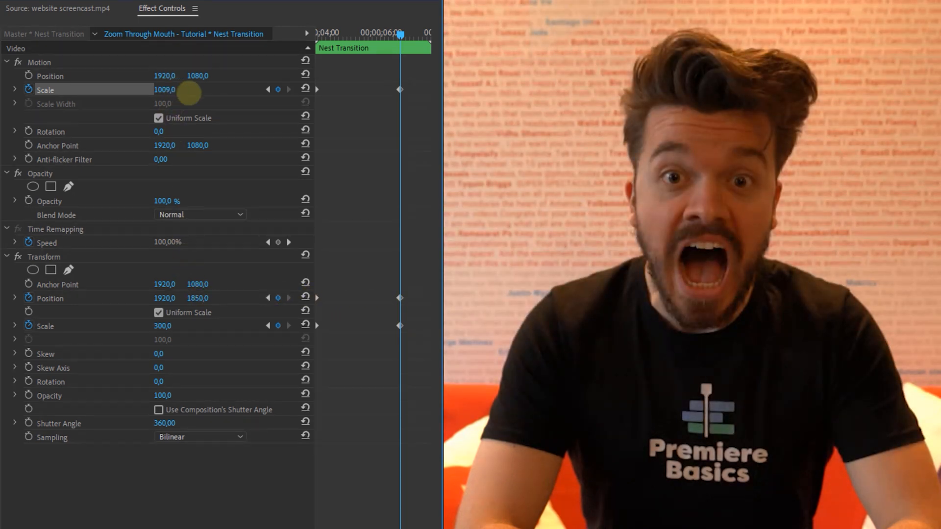
pyautogui.moveTo(165, 89); pyautogui.dragTo(216, 89)
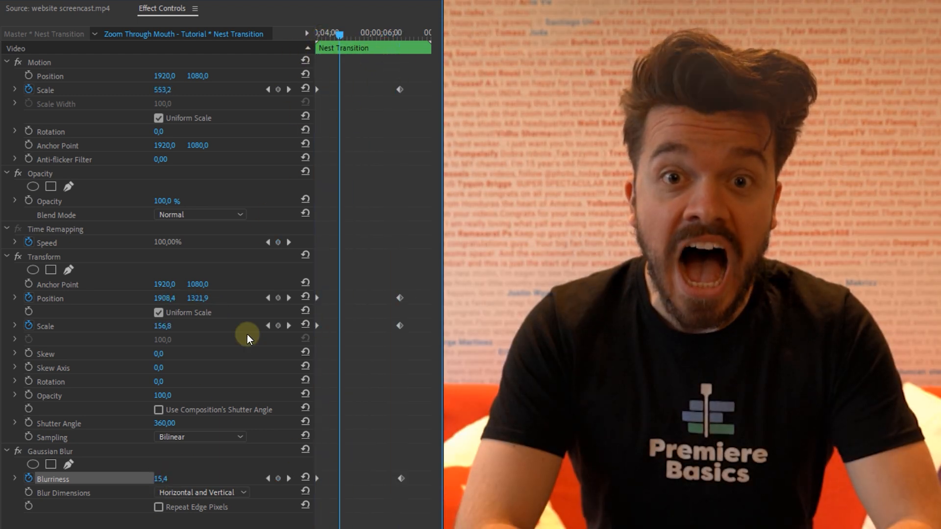
# Step: Right-click a keyframe on the nested clip to bring up the easing options
pyautogui.rightClick(467, 131)
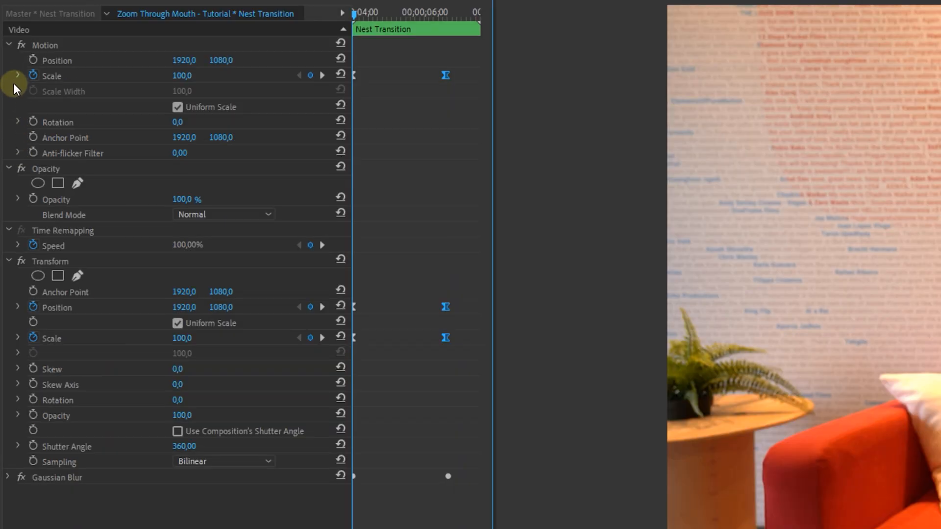
# Step: Stretch the Motion Scale speed-graph Bezier handle for a slow zoom start, then expand Transform Scale's graph
pyautogui.click(16, 77)
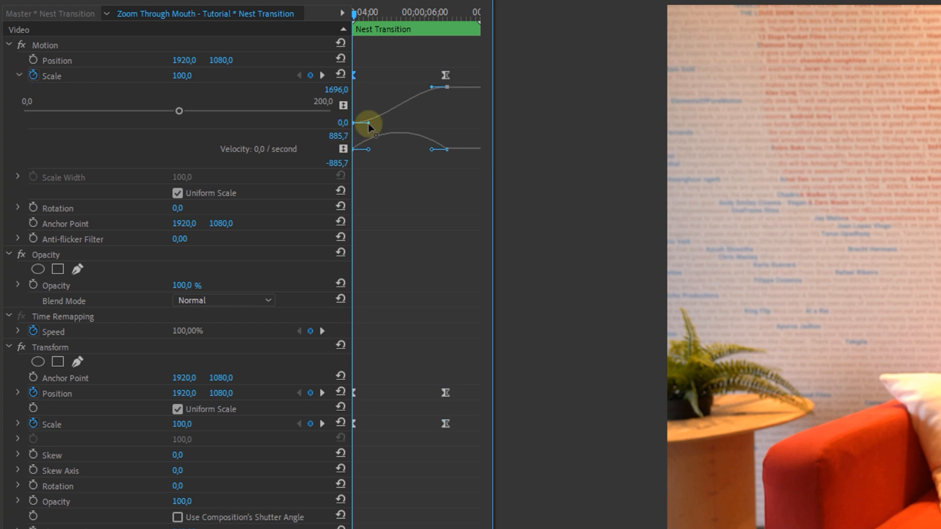
pyautogui.moveTo(369, 128); pyautogui.dragTo(429, 120)
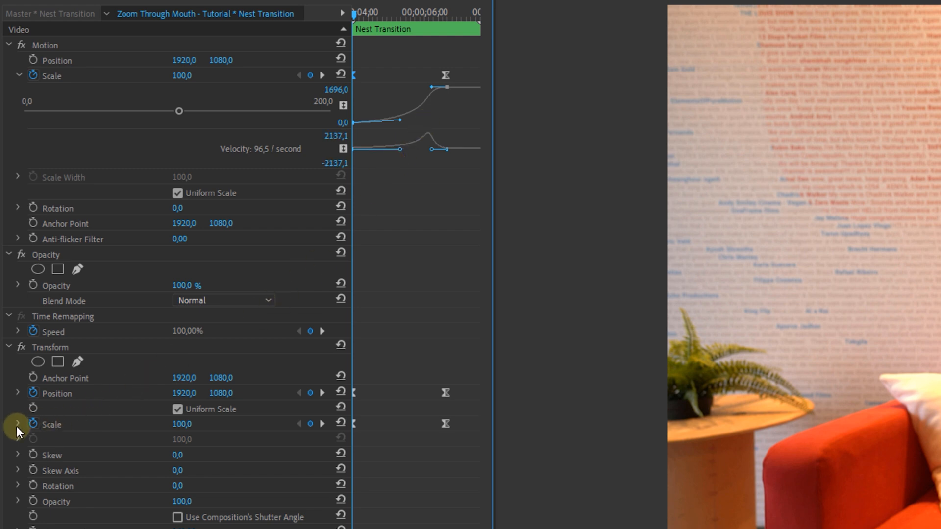
pyautogui.click(18, 424)
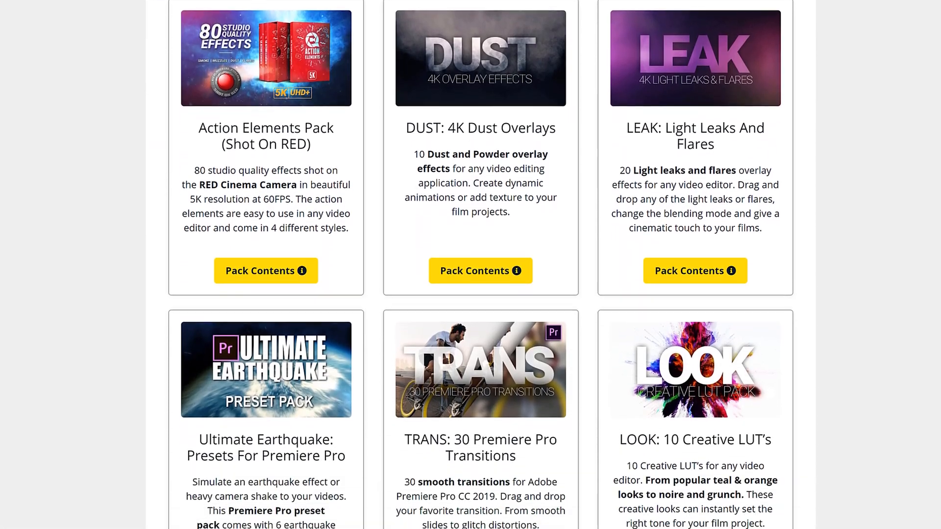
# Step: Scroll past the effect packs to the Skillshare Premiere Pro and After Effects classes
pyautogui.scroll(-3)
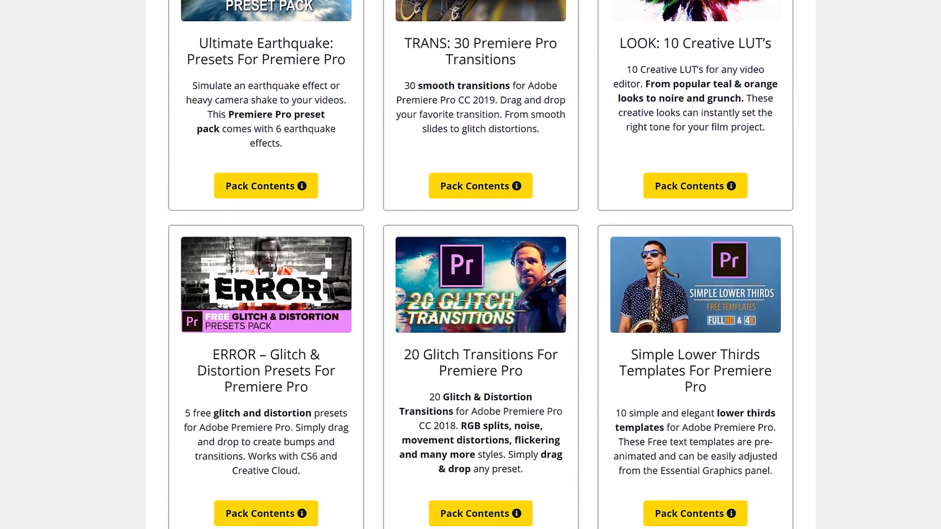
pyautogui.scroll(-3)
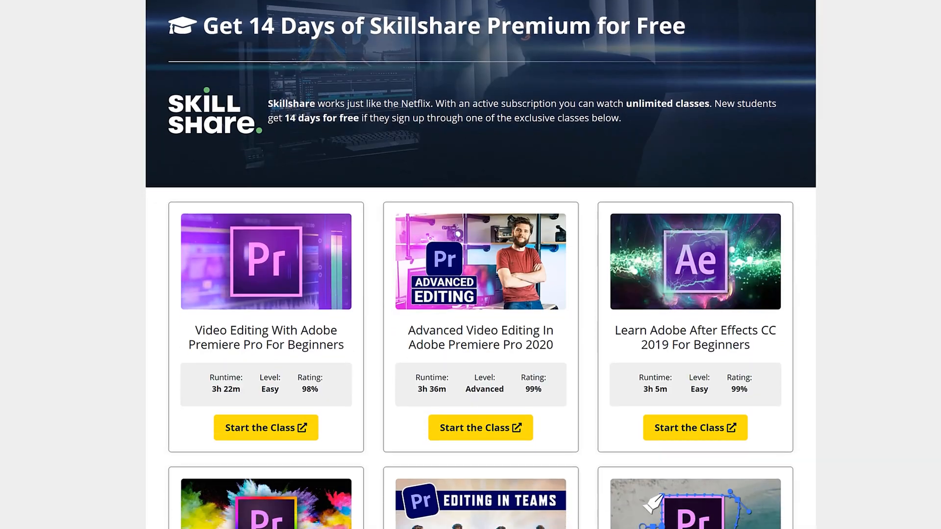
pyautogui.scroll(-3)
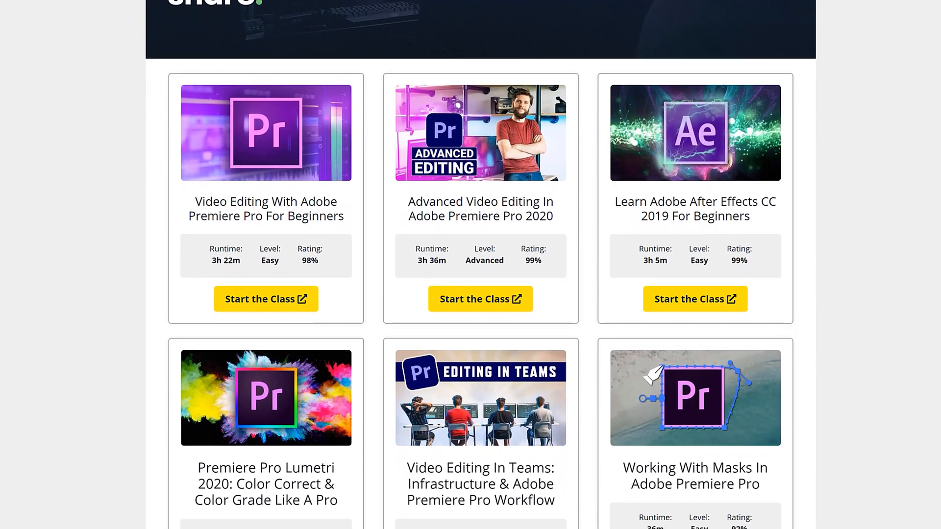
pyautogui.scroll(-3)
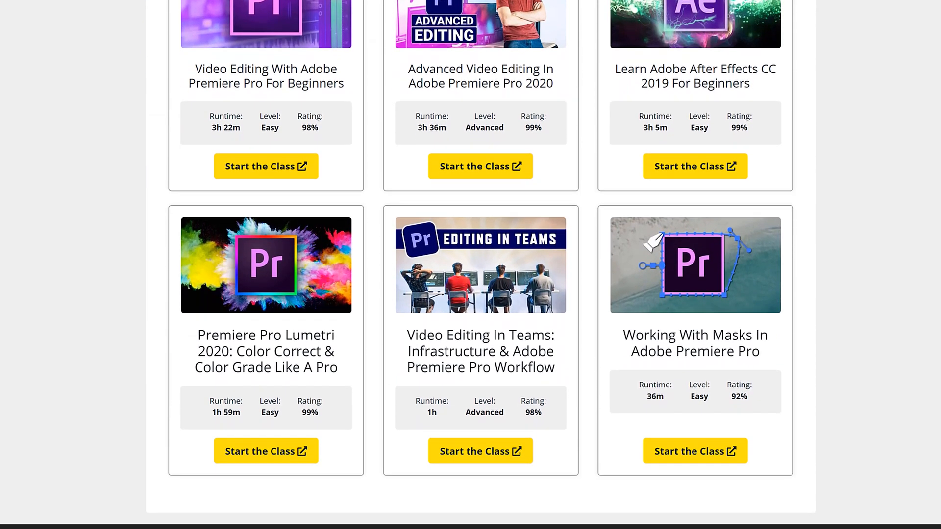